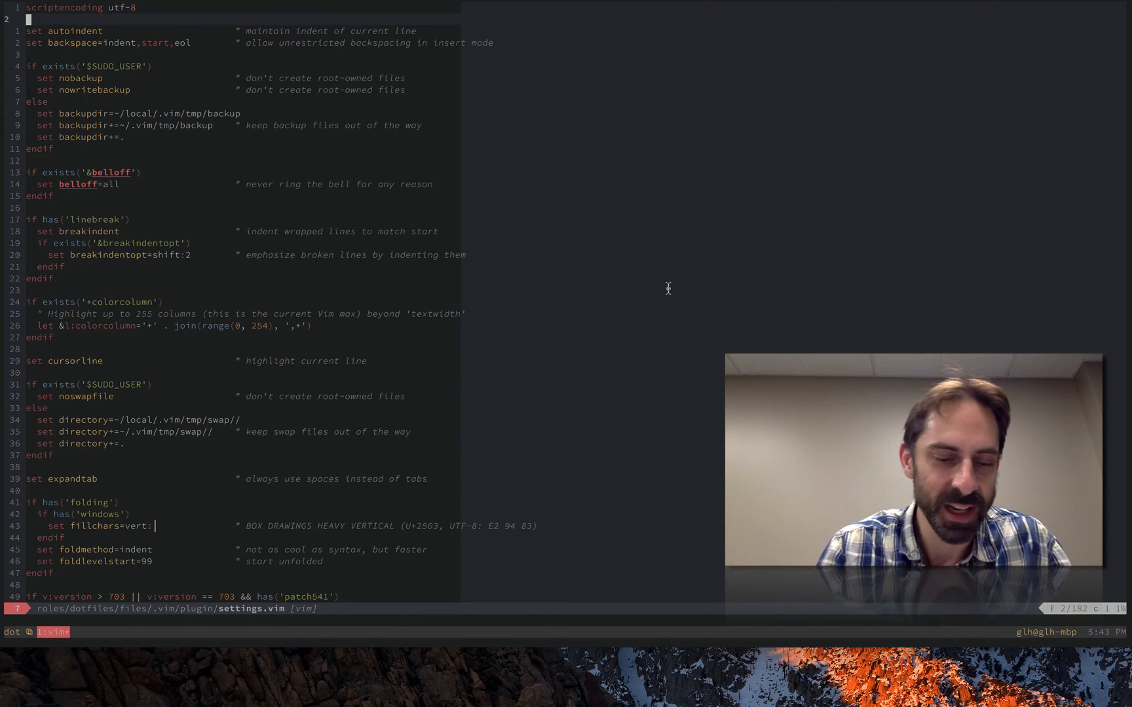
Step: Insert scratch lines 'foo' and 'fo' below autoindent, then erase them to demonstrate backspacing
{"action": "key", "text": "cmd+="}
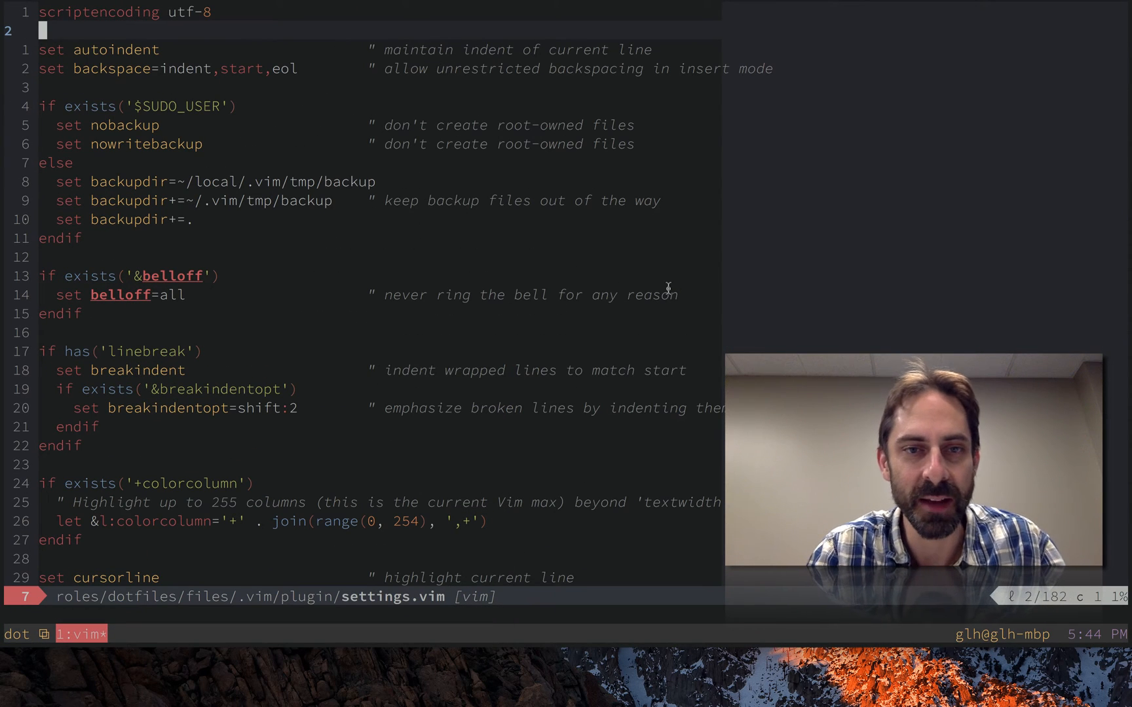
{"action": "key", "text": "j"}
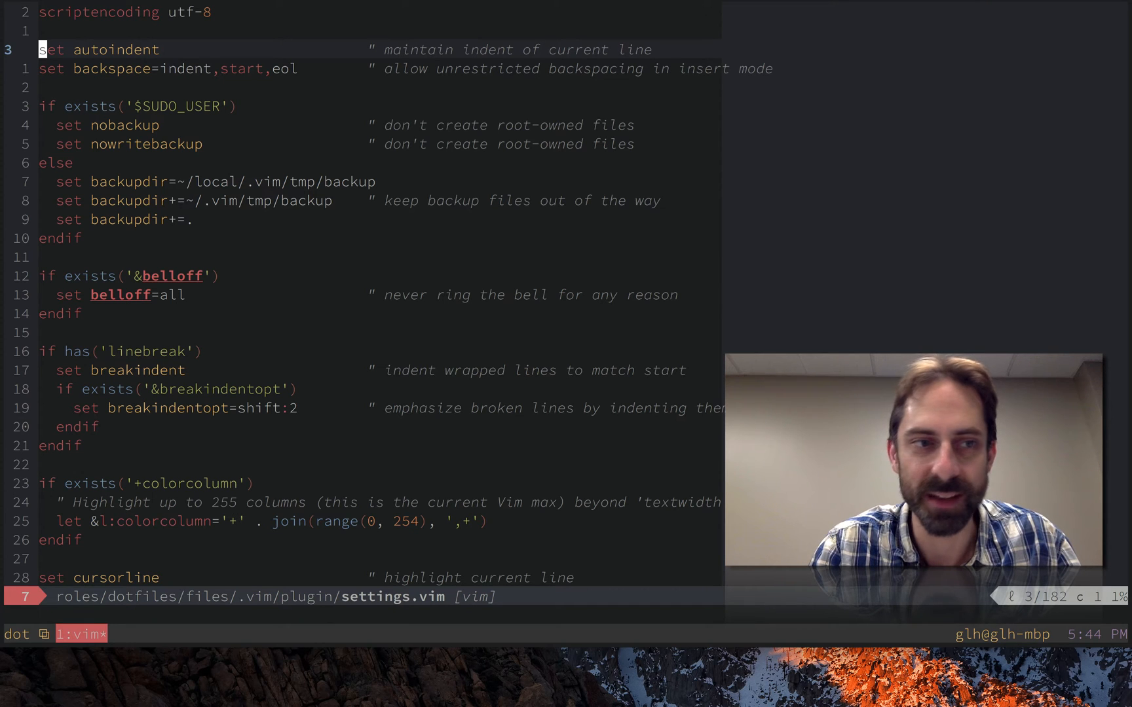
{"action": "key", "text": "o"}
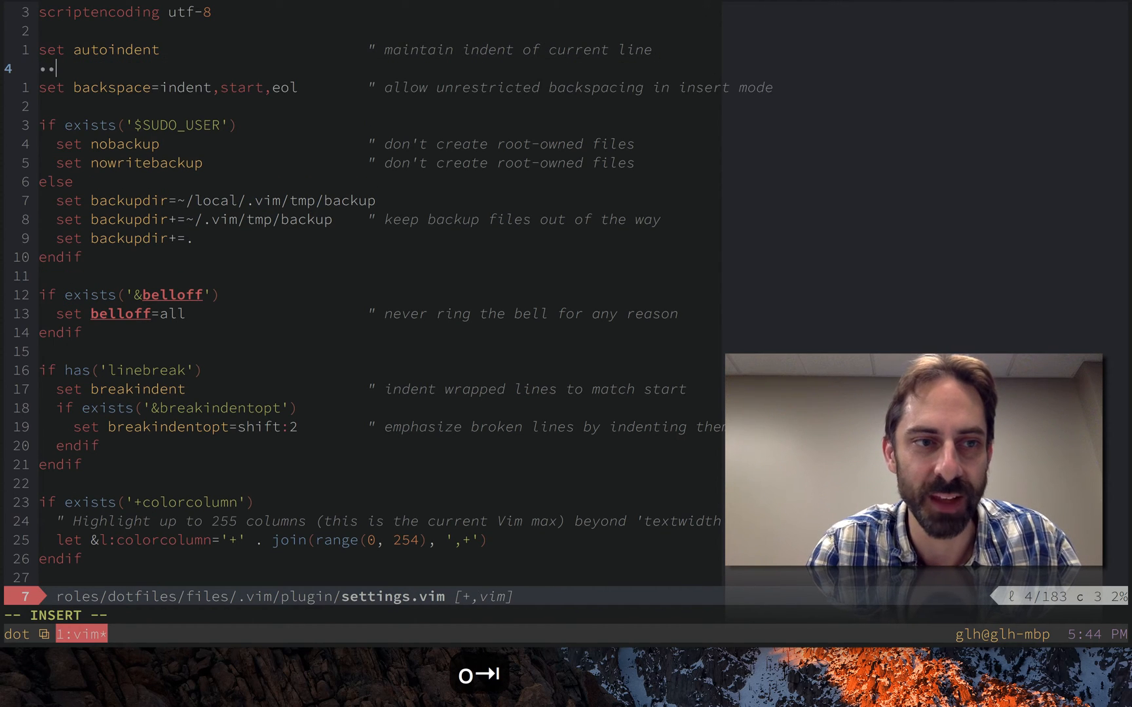
{"action": "type", "text": "foo"}
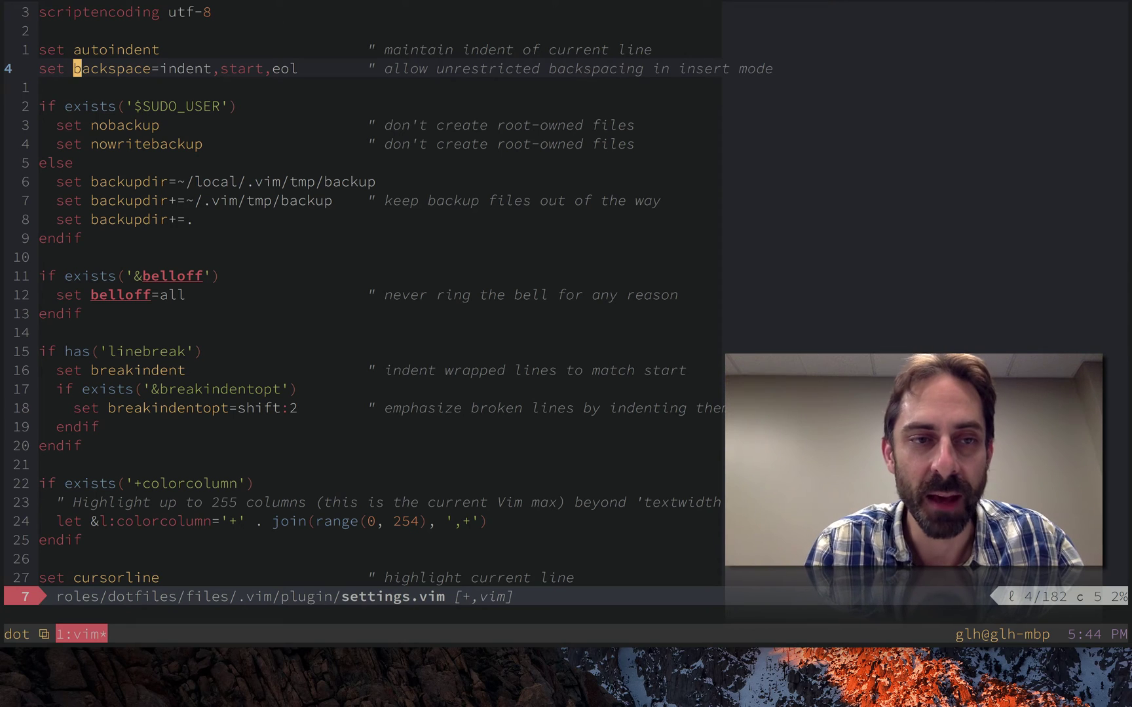
{"action": "key", "text": "o"}
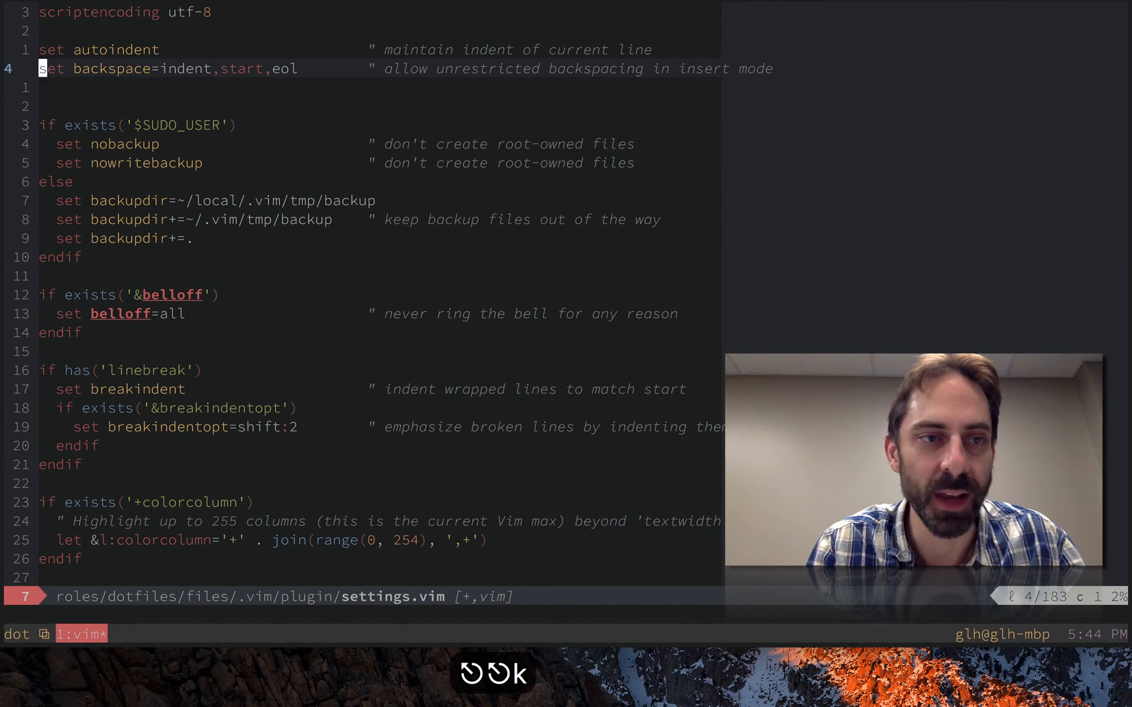
{"action": "type", "text": "fo"}
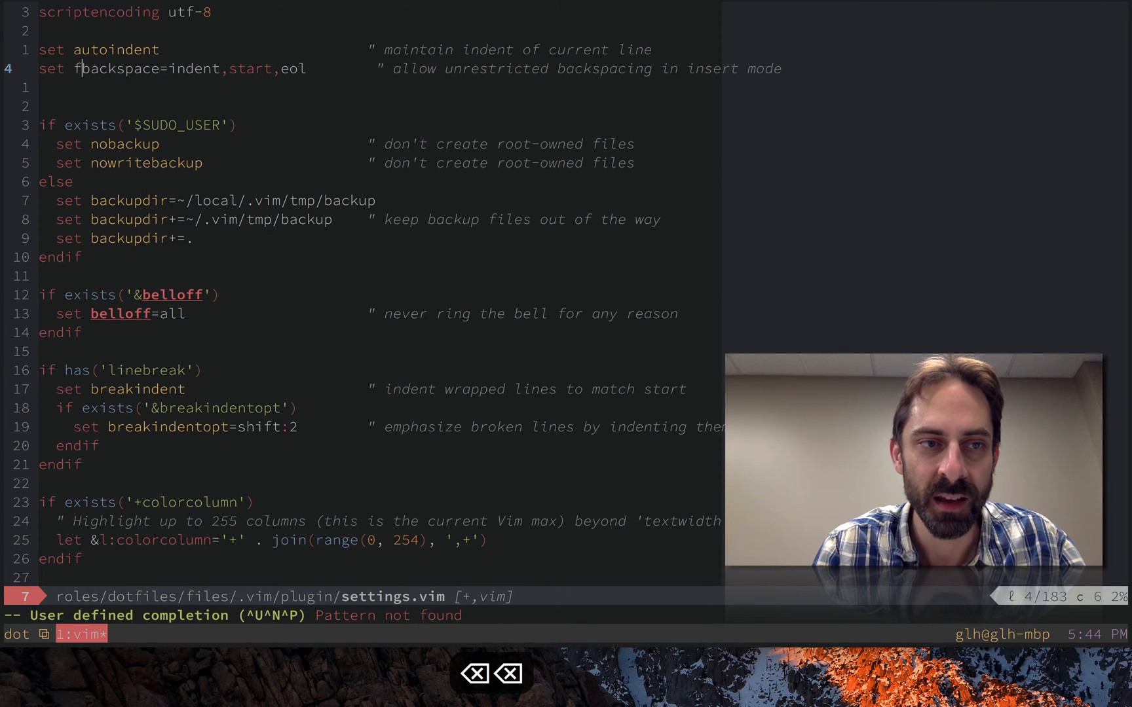
{"action": "key", "text": "ctrl+p"}
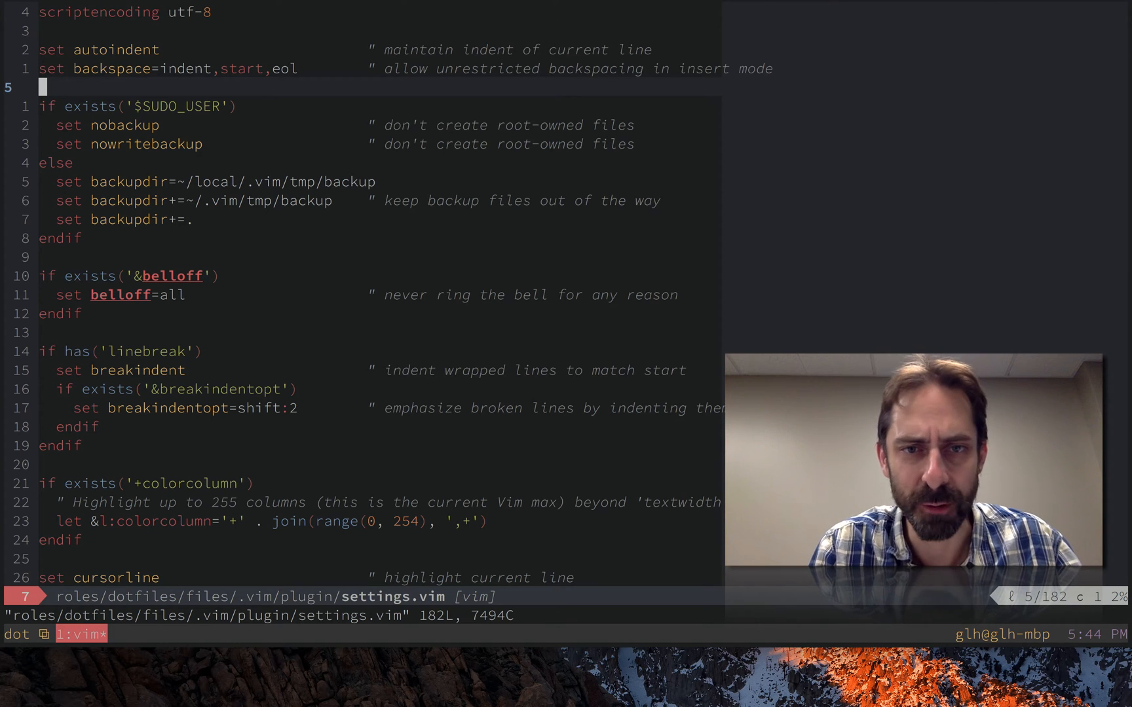
{"action": "type", "text": "backs"}
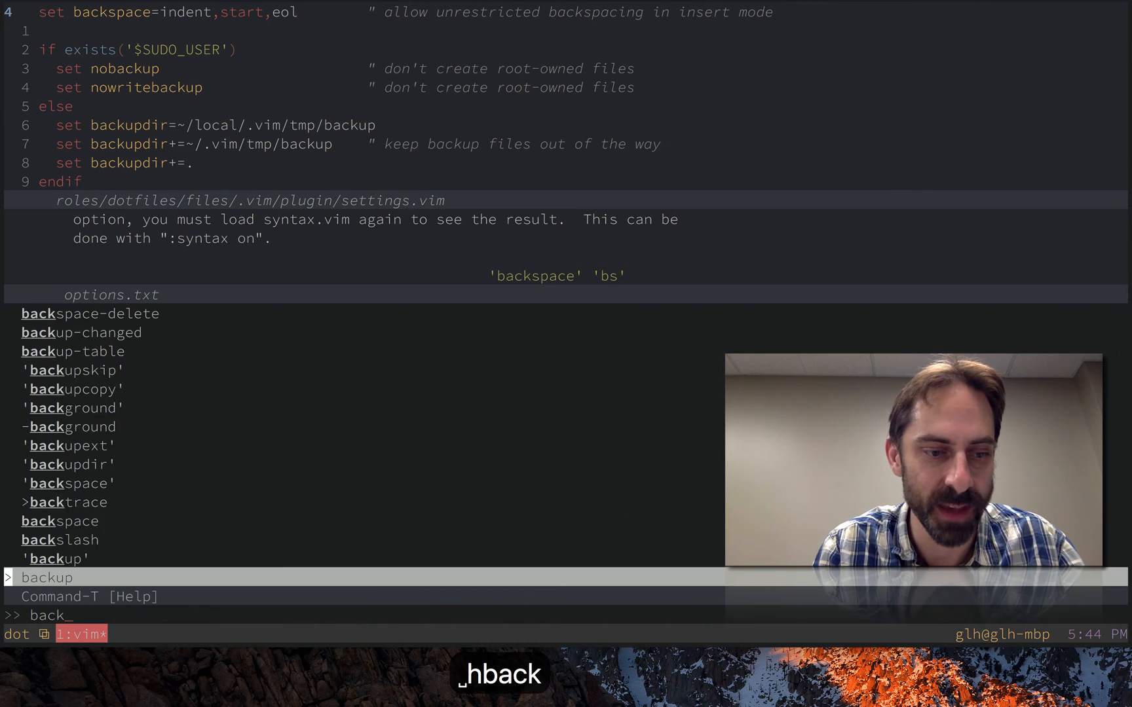
{"action": "type", "text": "sp"}
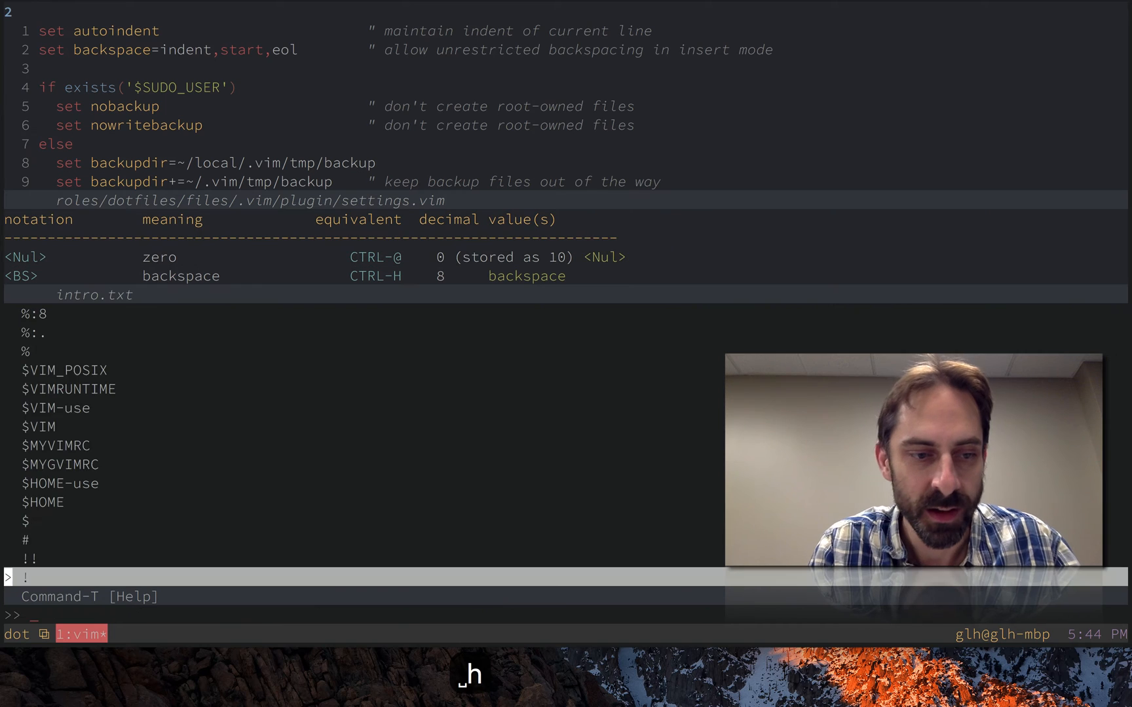
{"action": "type", "text": "'bacs"}
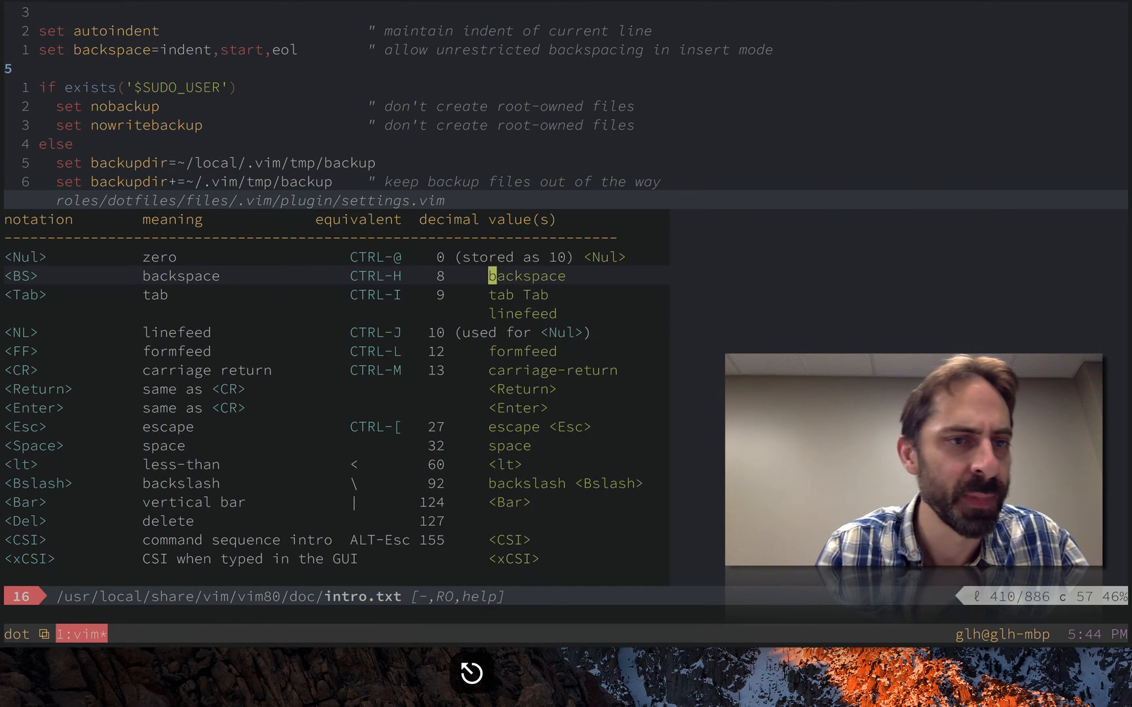
{"action": "type", "text": ":quit"}
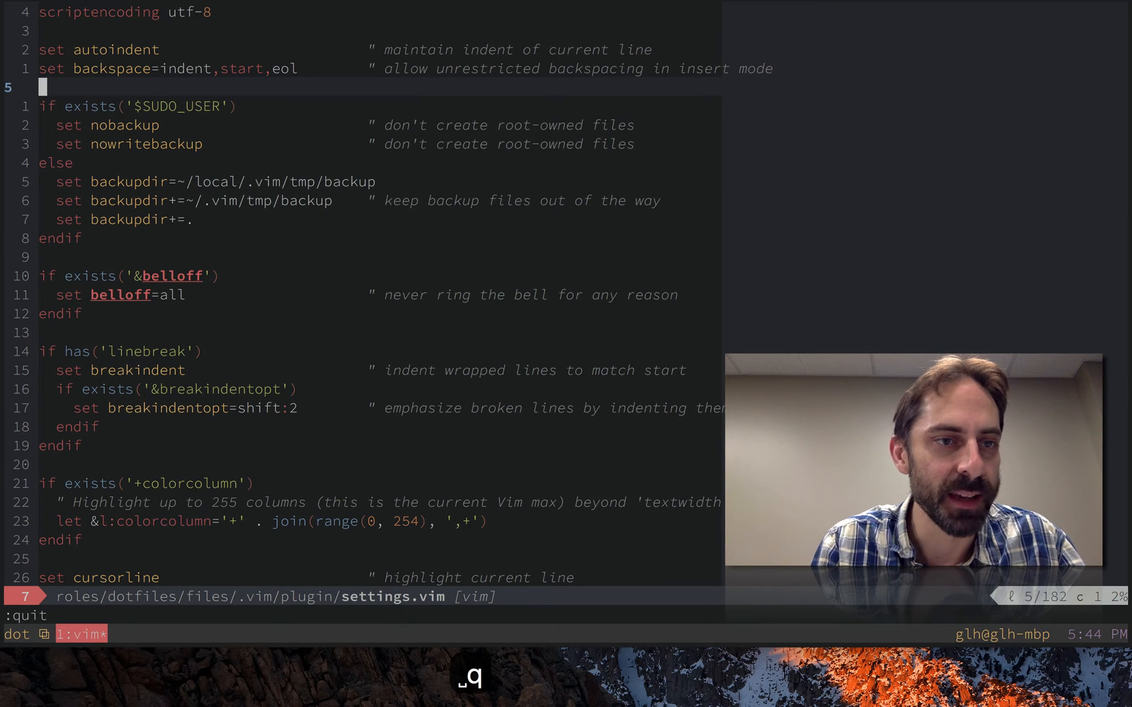
{"action": "key", "text": "j"}
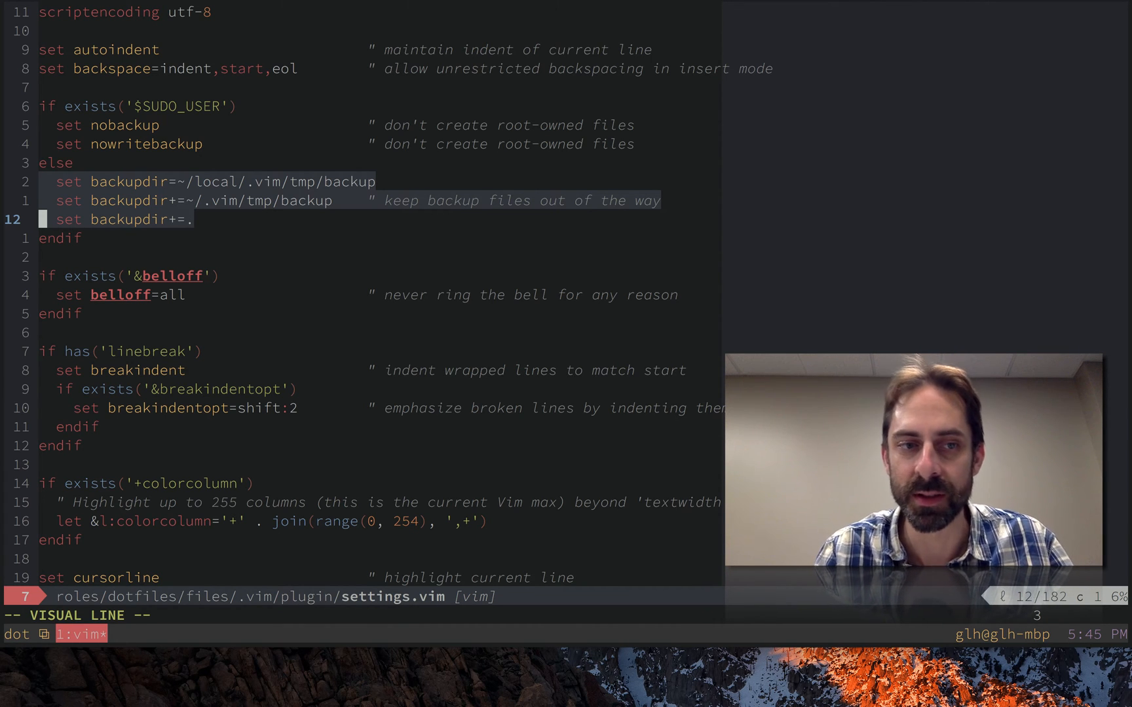
{"action": "key", "text": "k"}
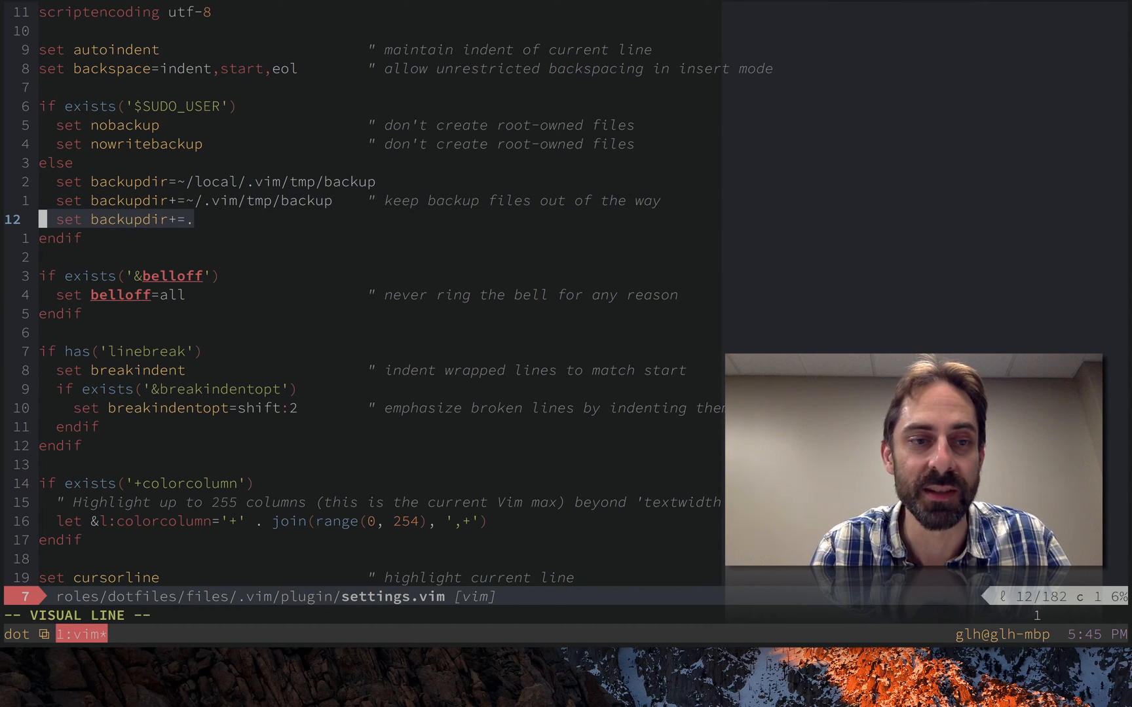
{"action": "key", "text": "escape"}
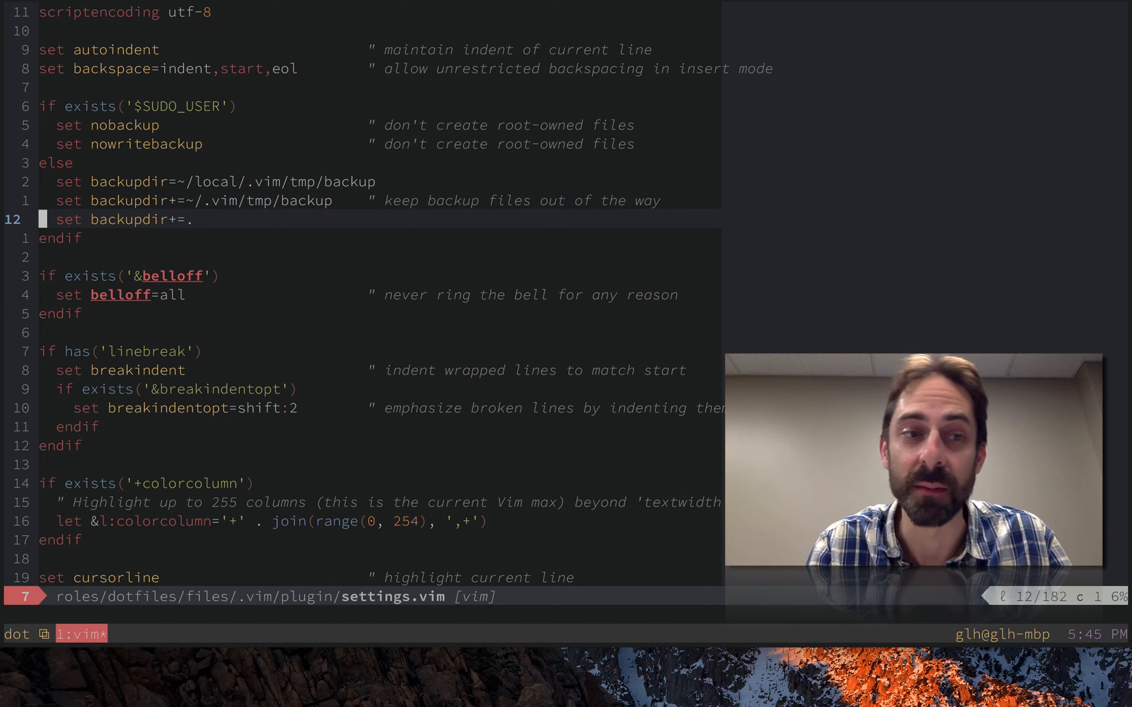
{"action": "key", "text": "k"}
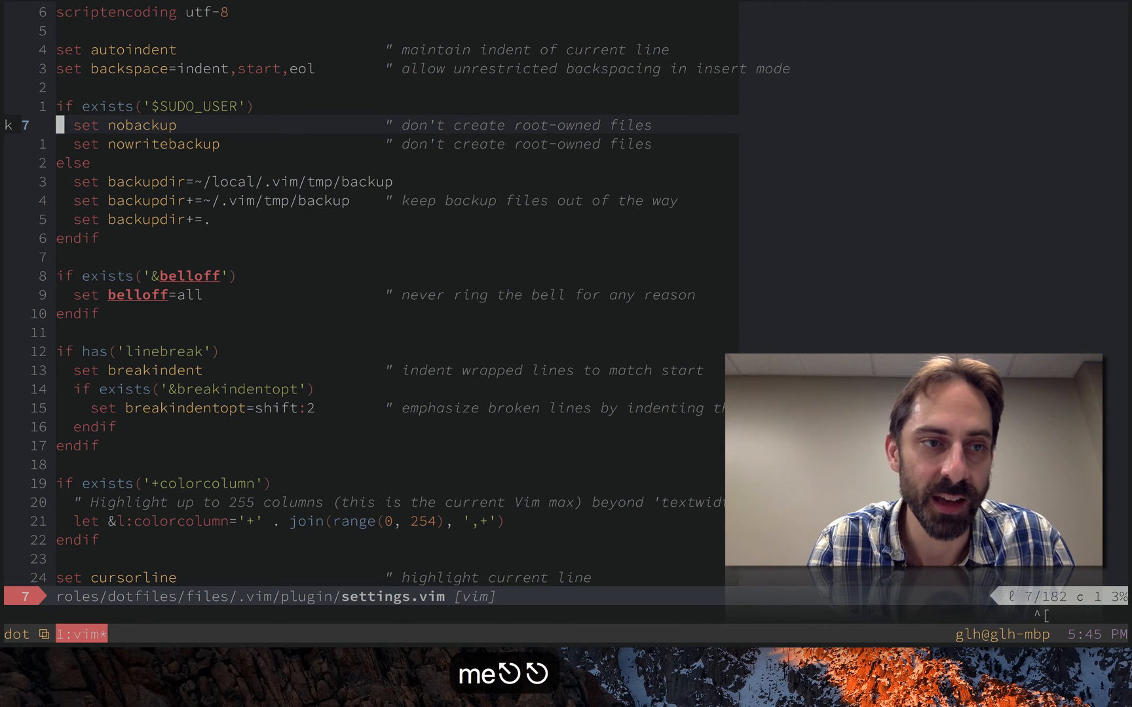
Step: Step through the SUDO_USER check, nobackup and nowritebackup lines toward the directory setting
{"action": "key", "text": "k"}
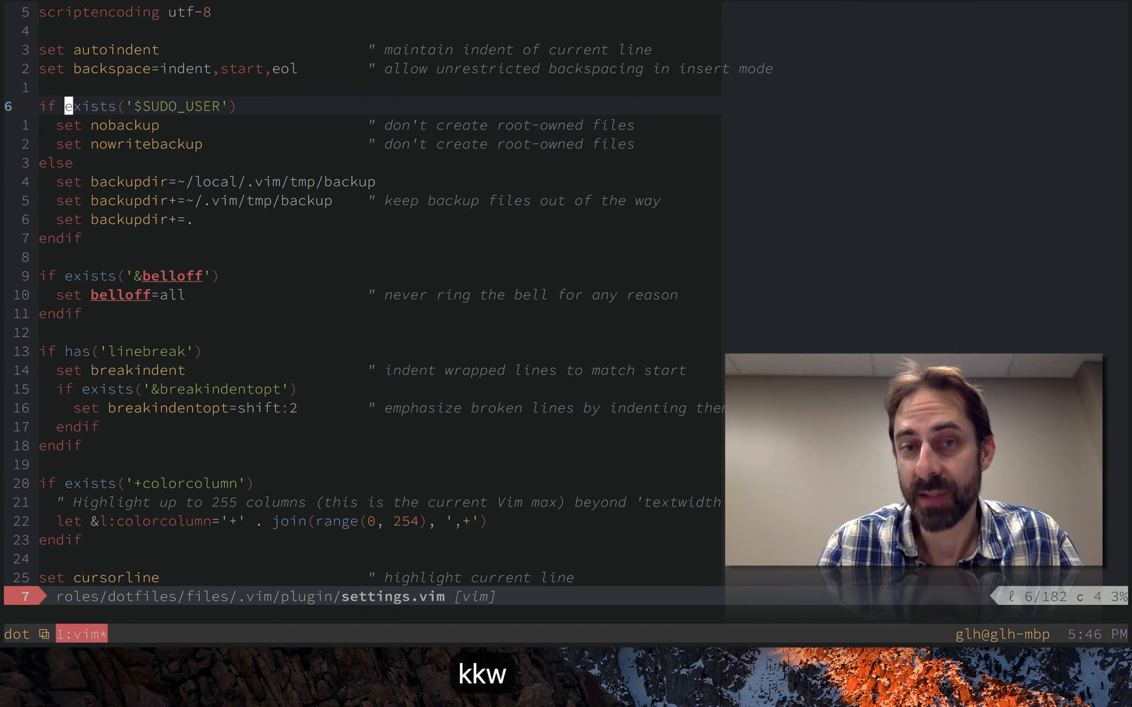
{"action": "key", "text": "w"}
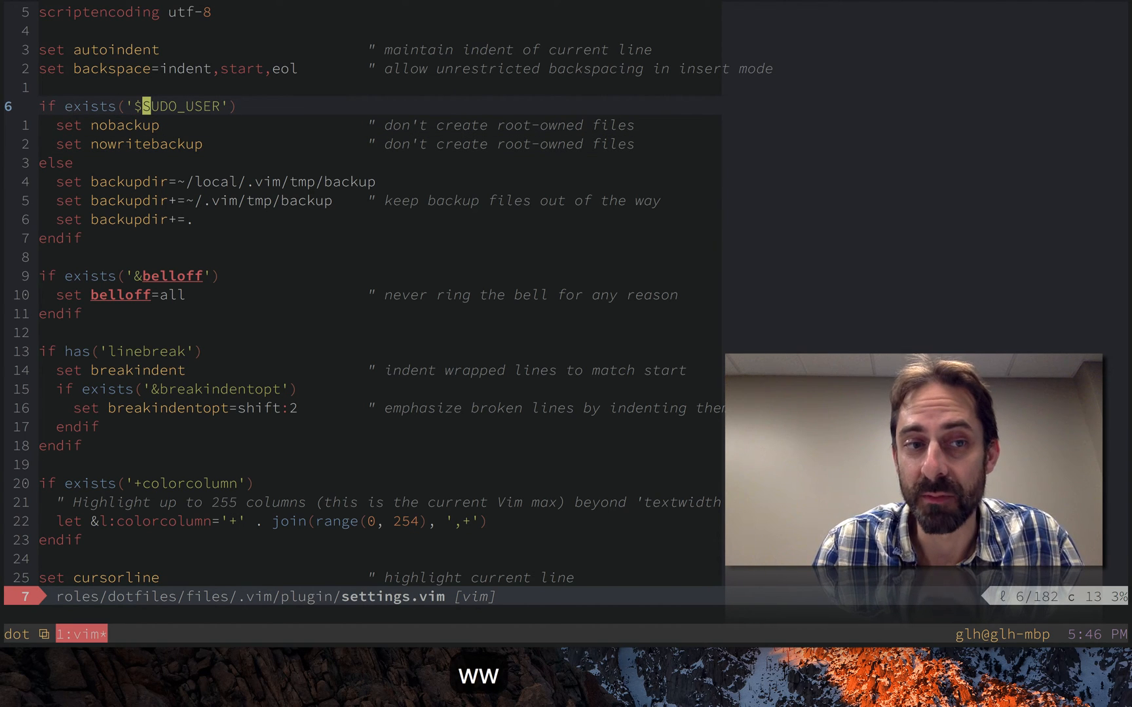
{"action": "key", "text": "j"}
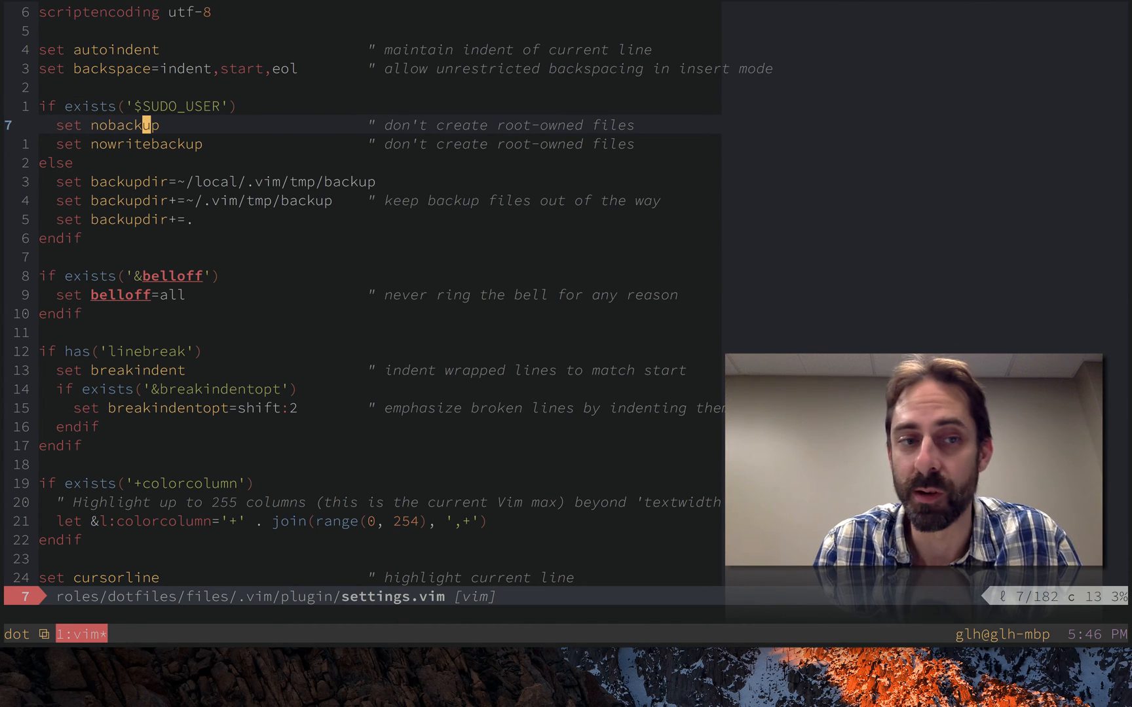
{"action": "key", "text": "j"}
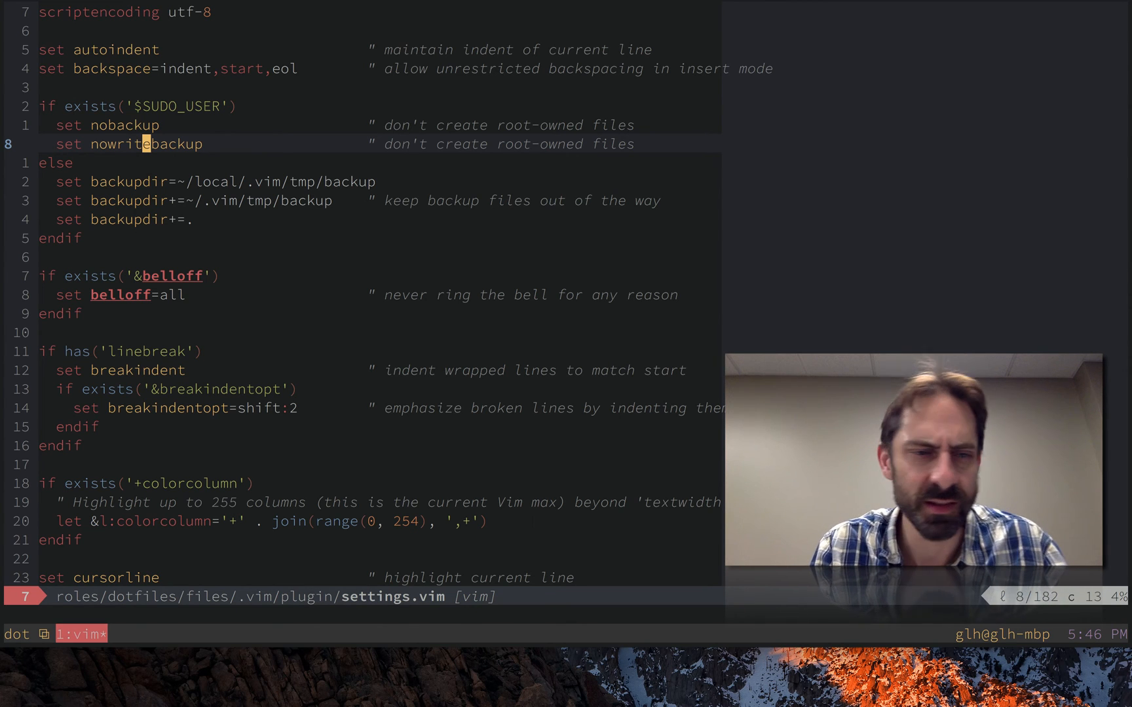
{"action": "key", "text": "j"}
{"action": "type", "text": "/\\vdirect"}
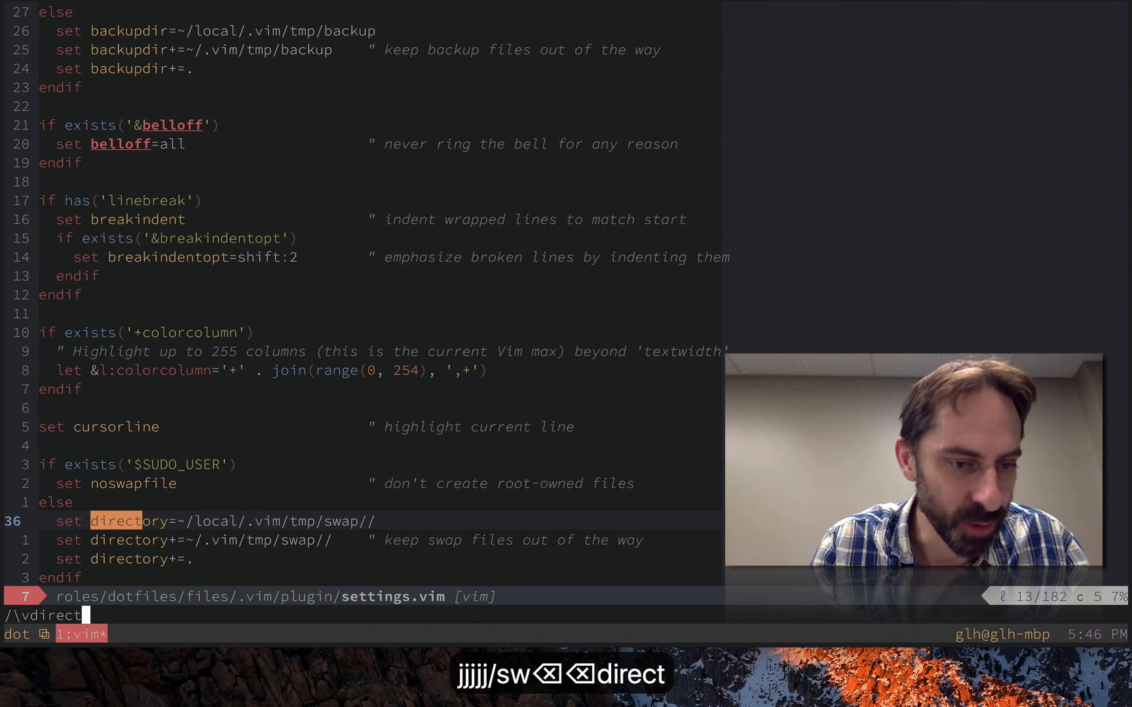
Step: Jump to the first 'direct' match and walk down through the else branch and swap directory lines
{"action": "key", "text": "Return"}
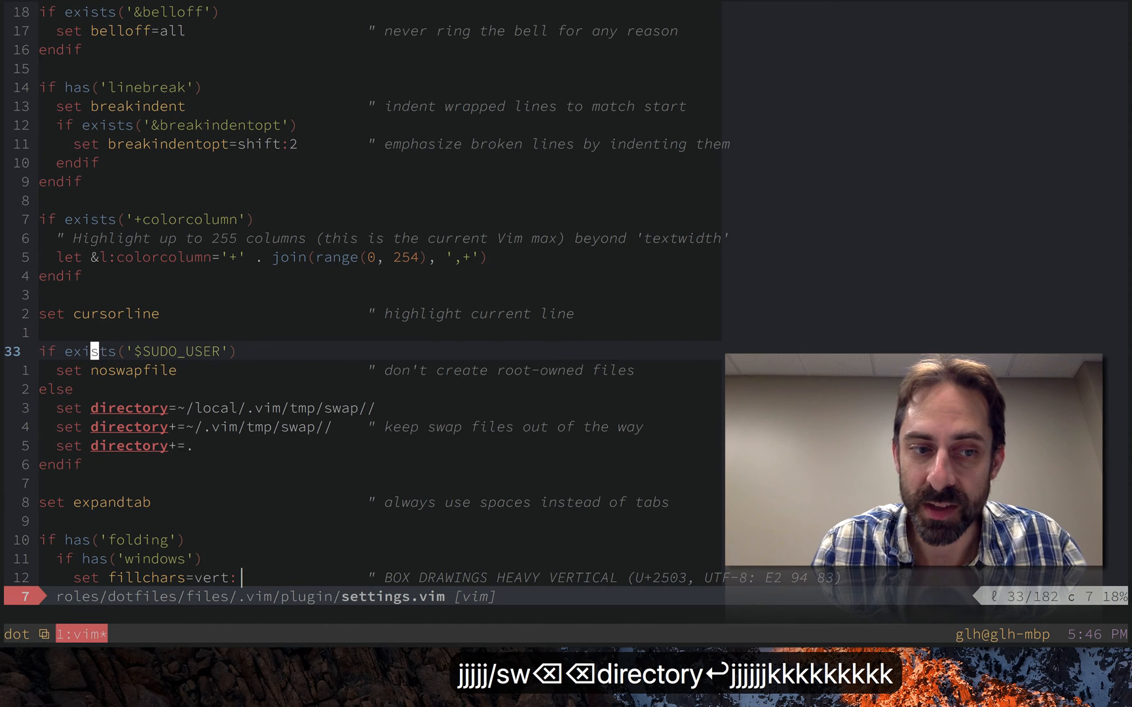
{"action": "key", "text": "j"}
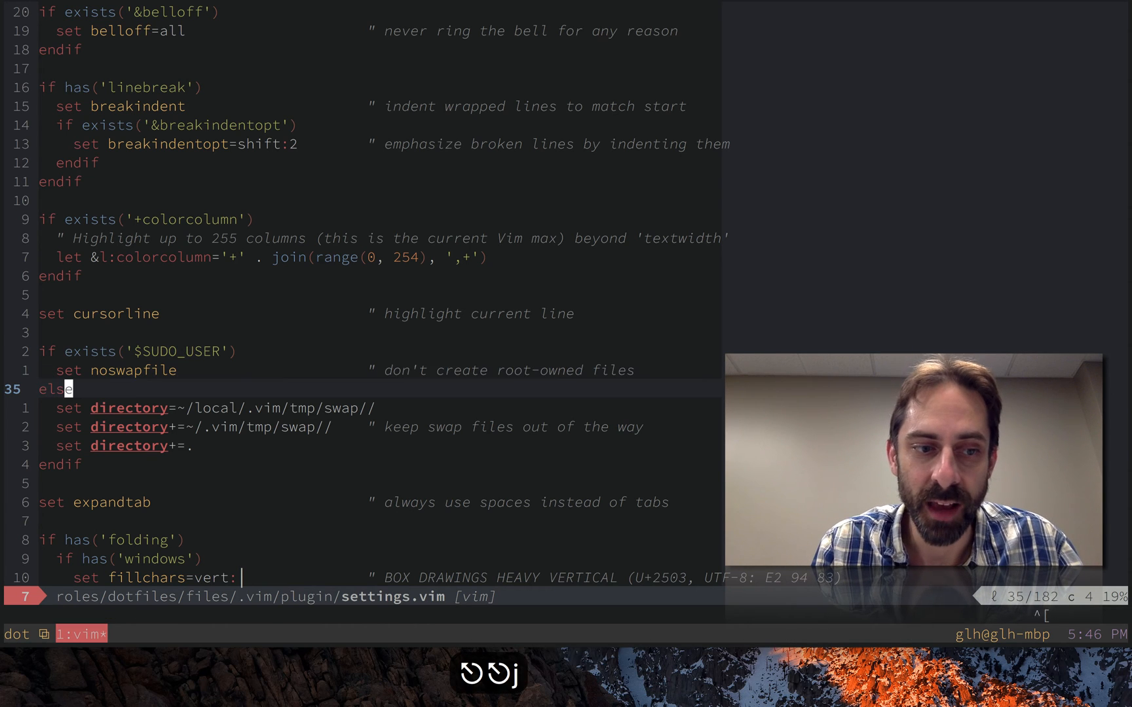
{"action": "key", "text": "j"}
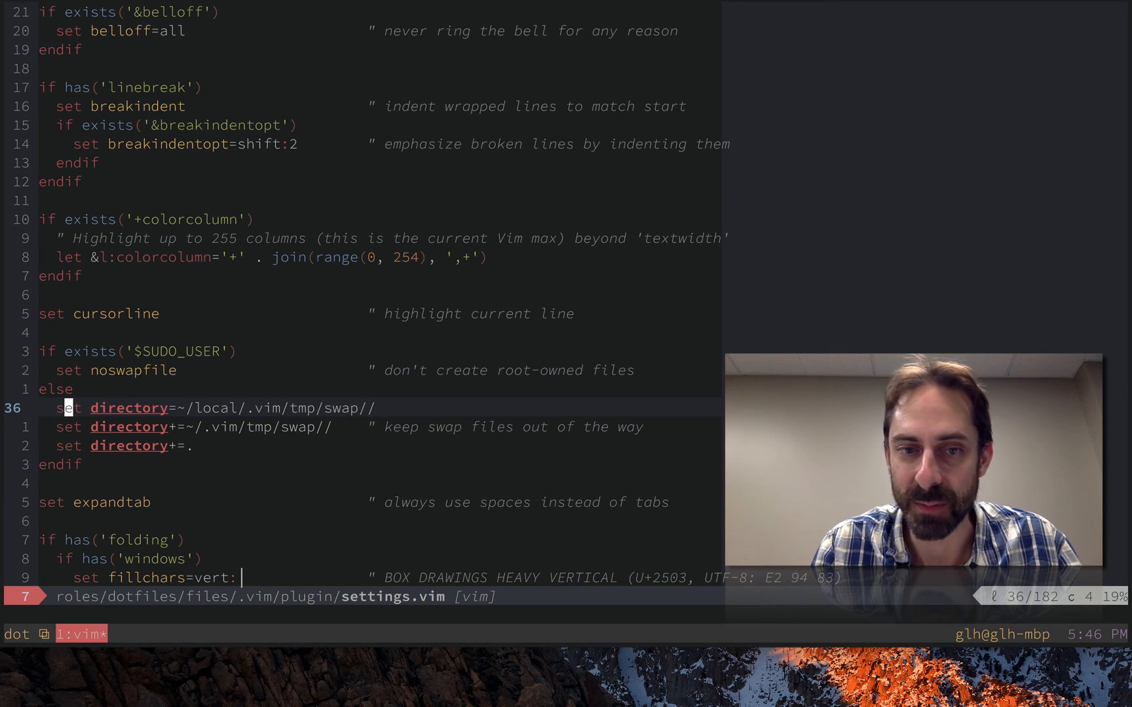
{"action": "key", "text": "j"}
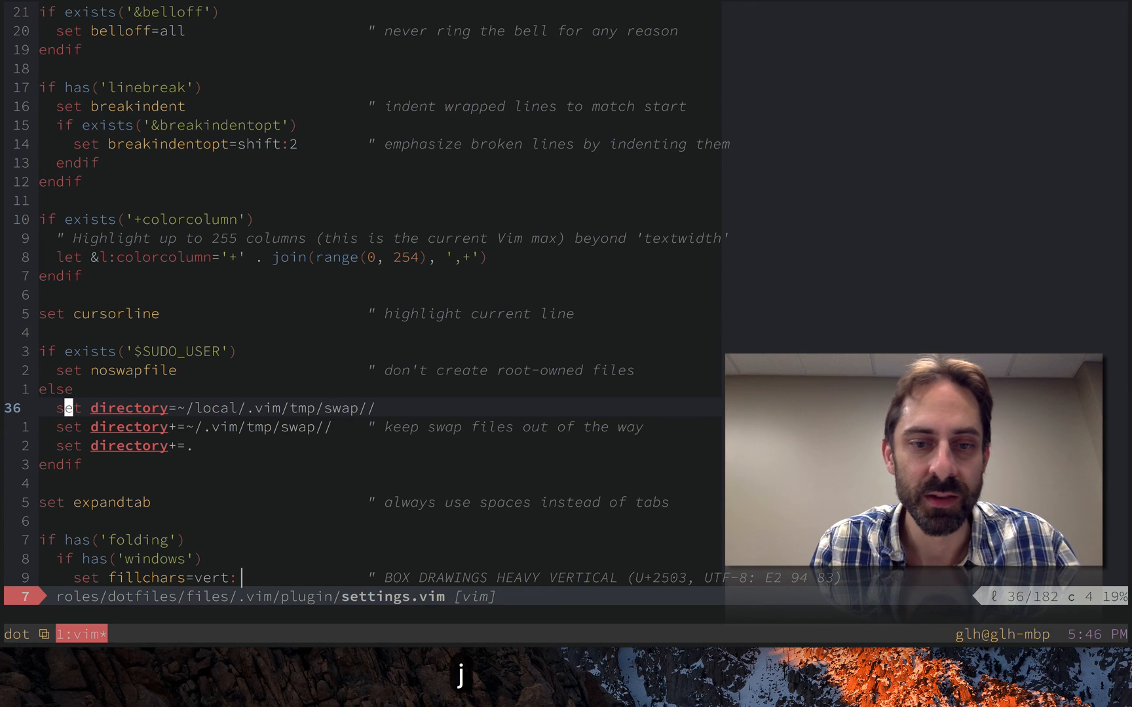
{"action": "key", "text": "j"}
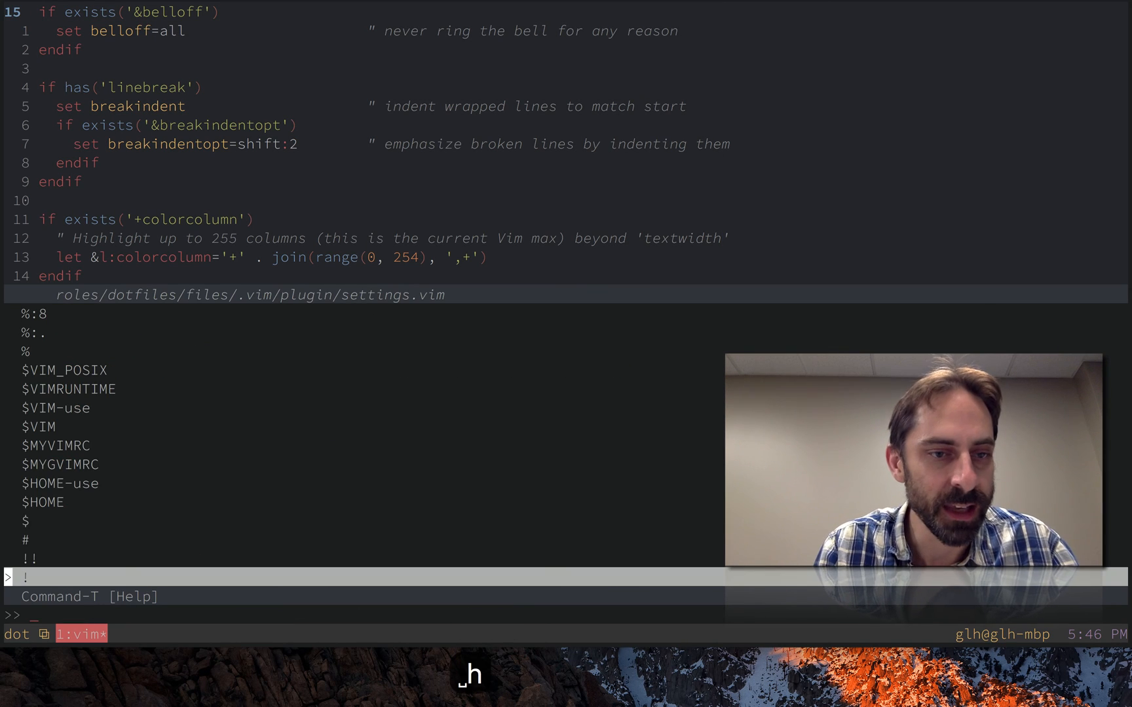
Step: Look up 'directory' help, read the trailing double-slash note, and return to settings.vim
{"action": "type", "text": "dire"}
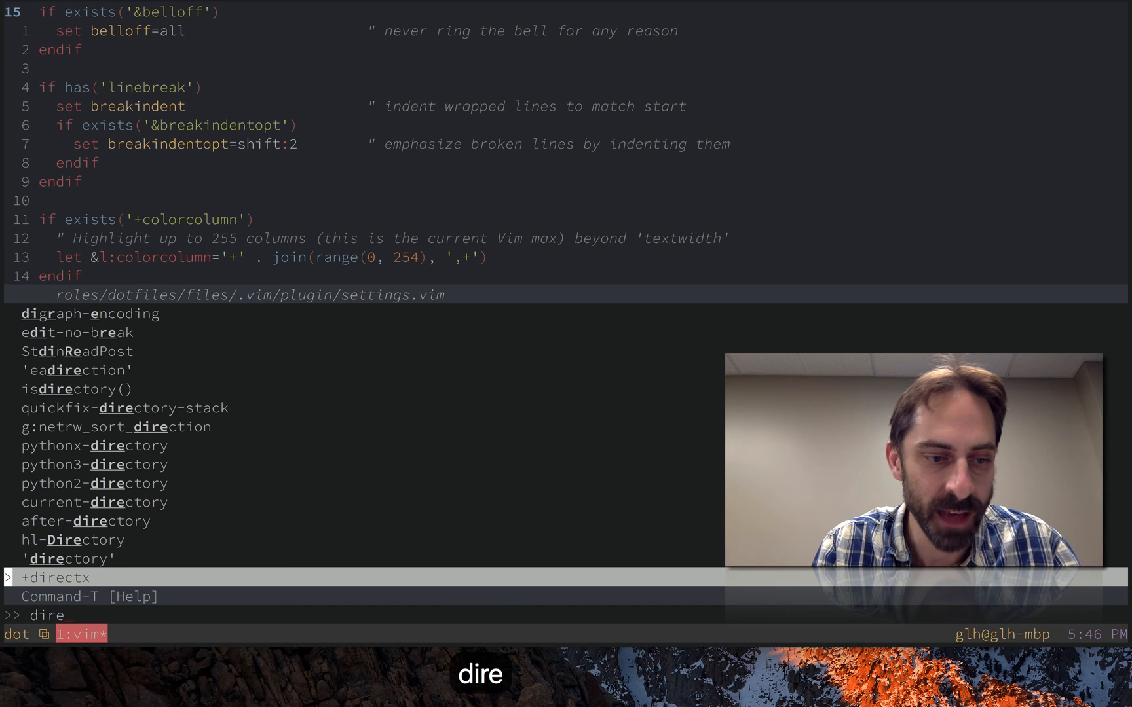
{"action": "type", "text": "ctory"}
{"action": "type", "text": "/\\v"}
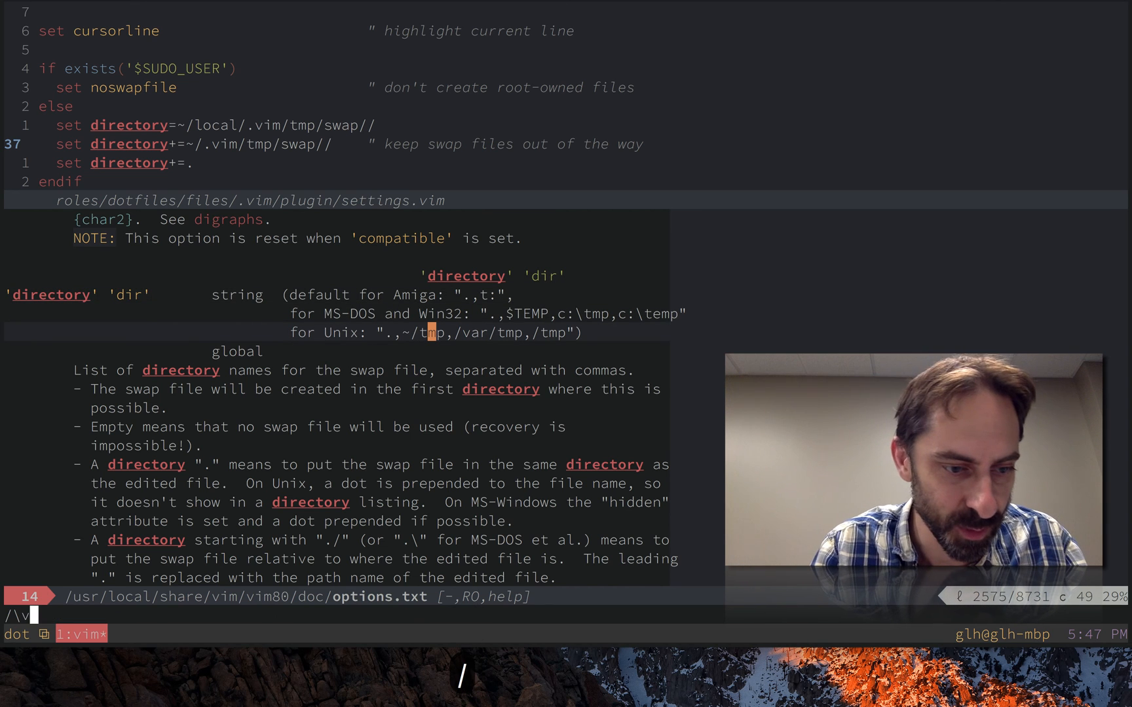
{"action": "type", "text": "."}
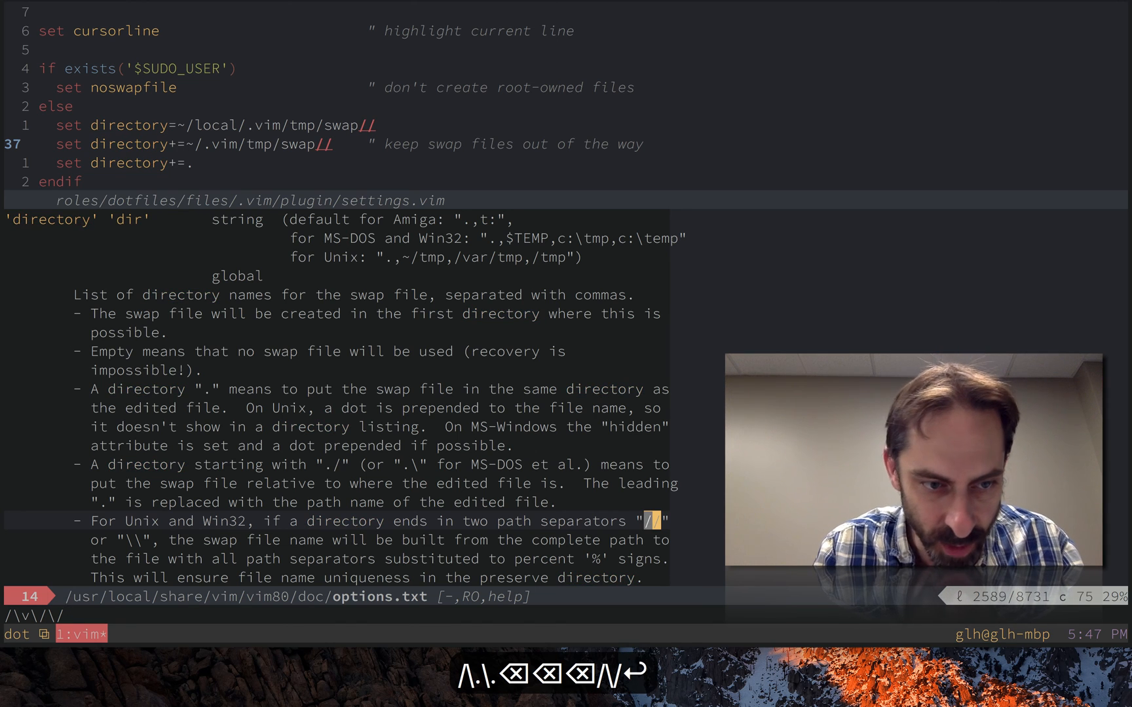
{"action": "key", "text": "j"}
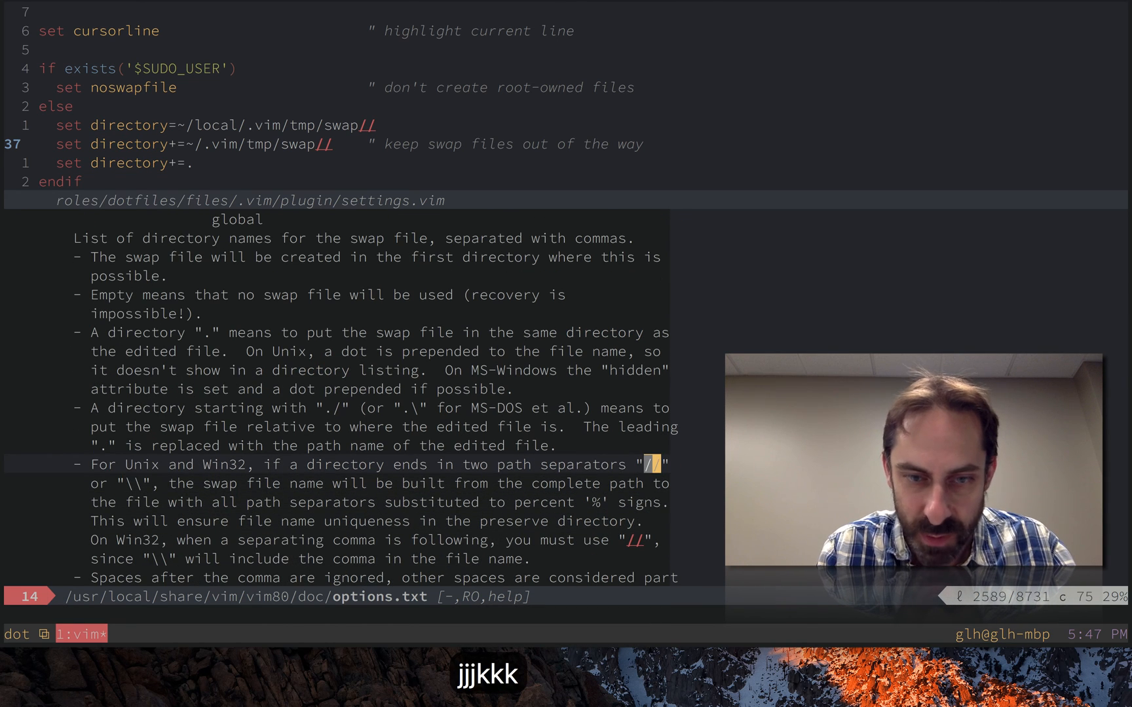
{"action": "key", "text": "j"}
{"action": "type", "text": "/\\v"}
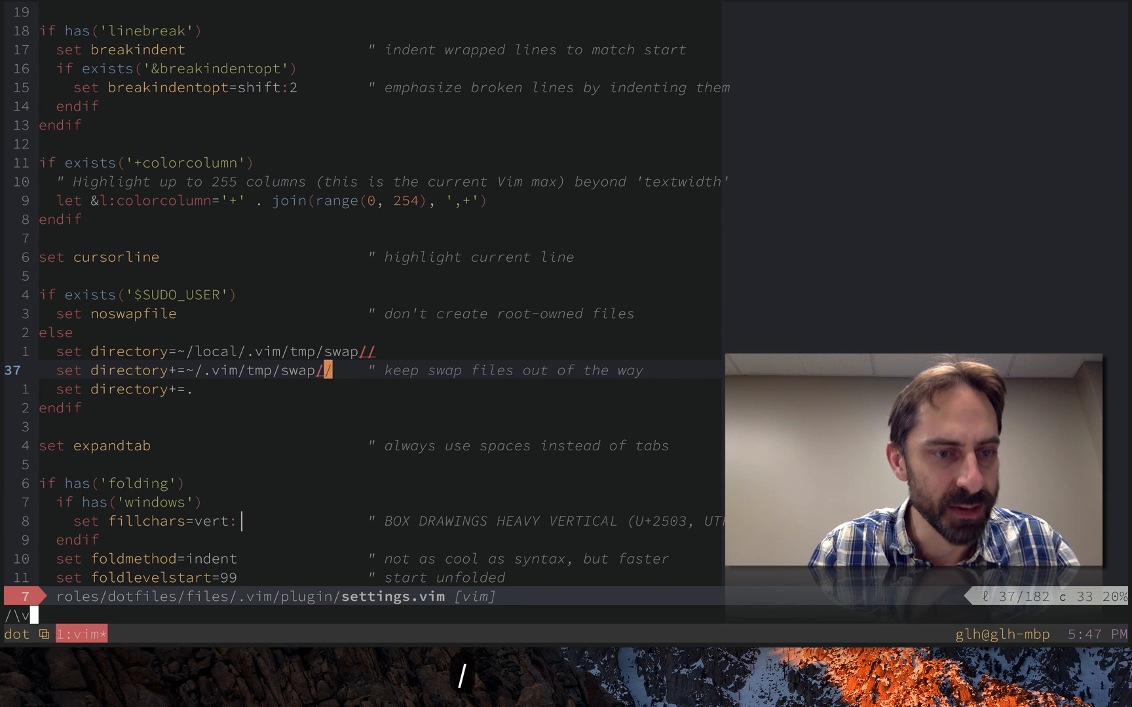
Step: Search for 'undo' and step down past noundofile to the first undodir line
{"action": "type", "text": "undo"}
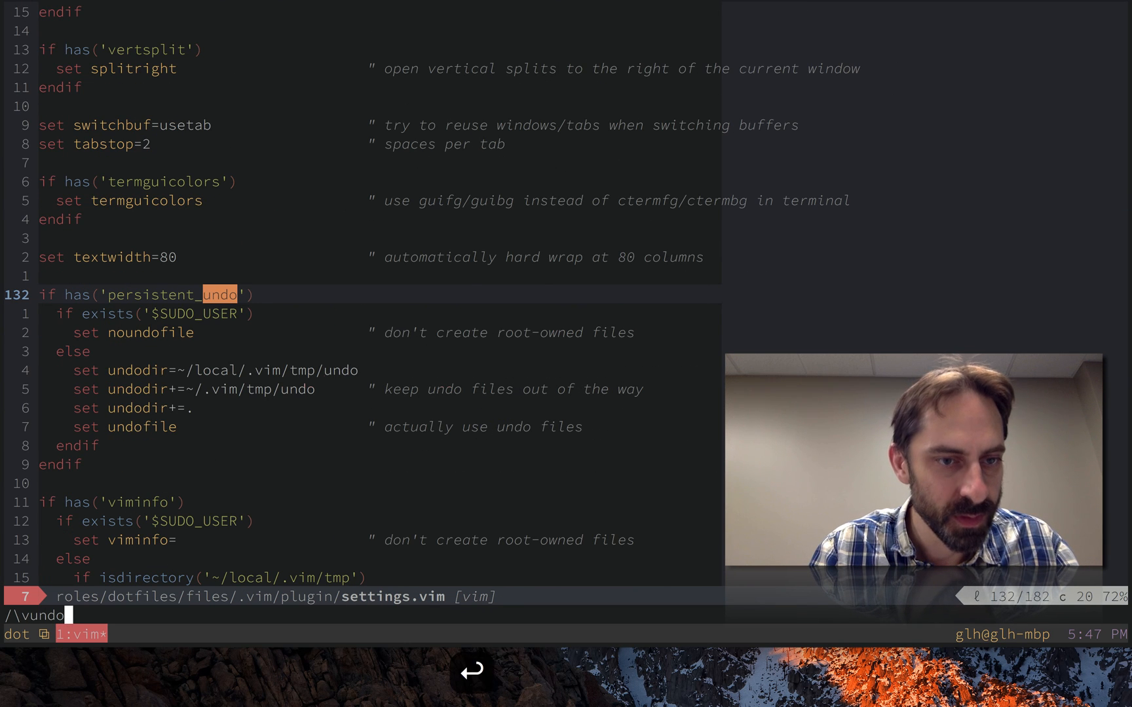
{"action": "key", "text": "Return"}
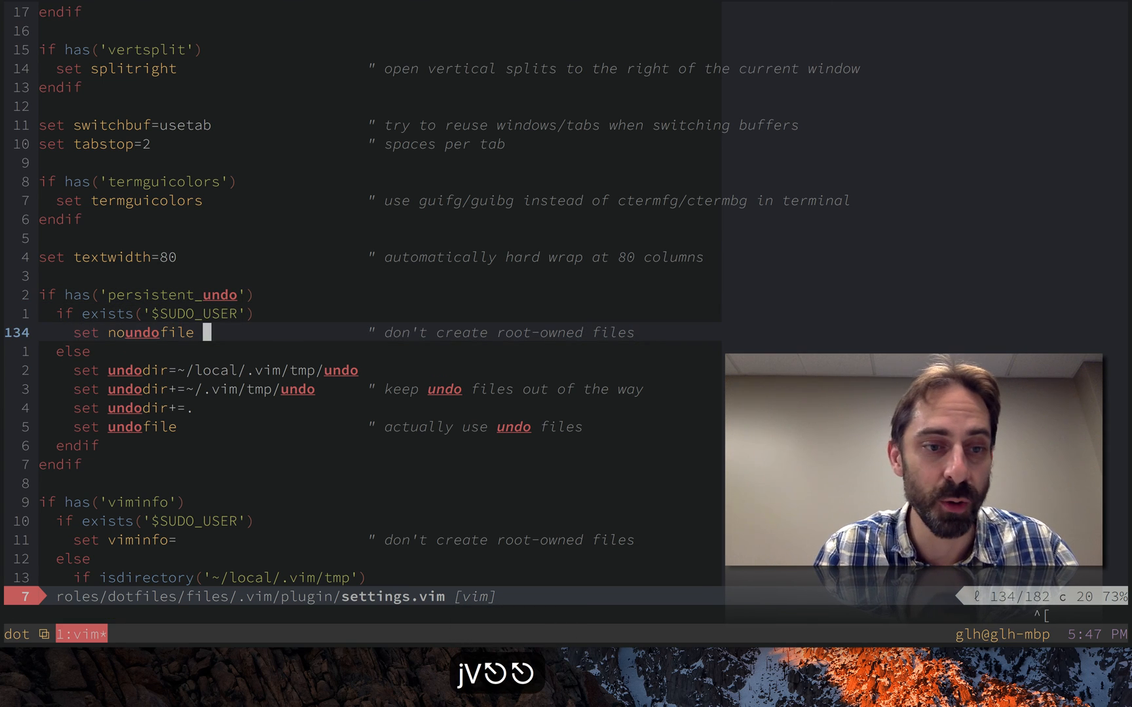
{"action": "key", "text": "j"}
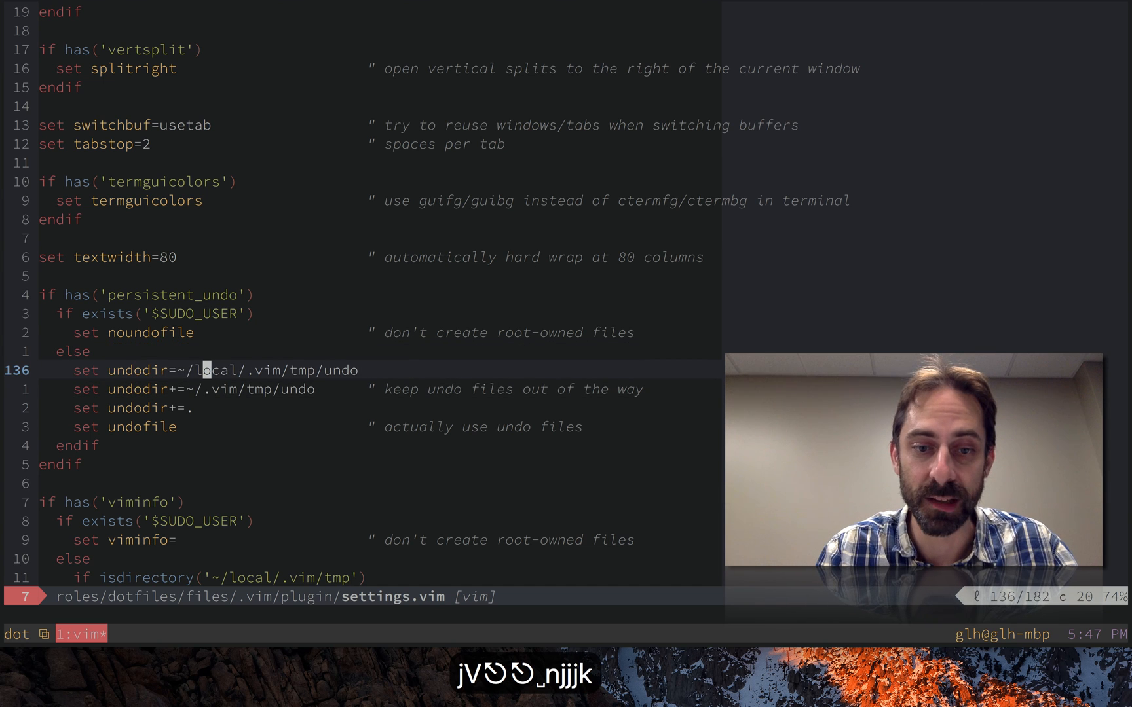